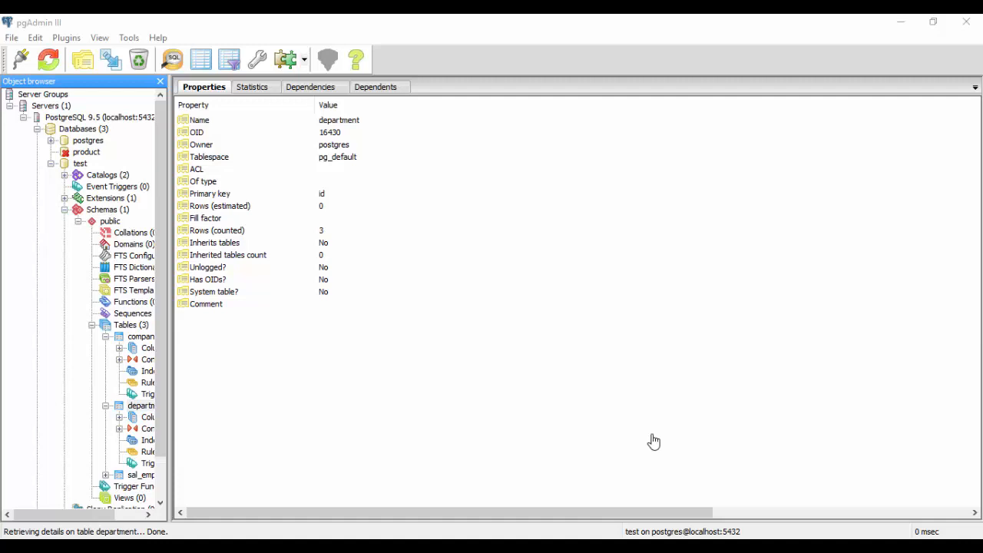
mouse_move(177, 362)
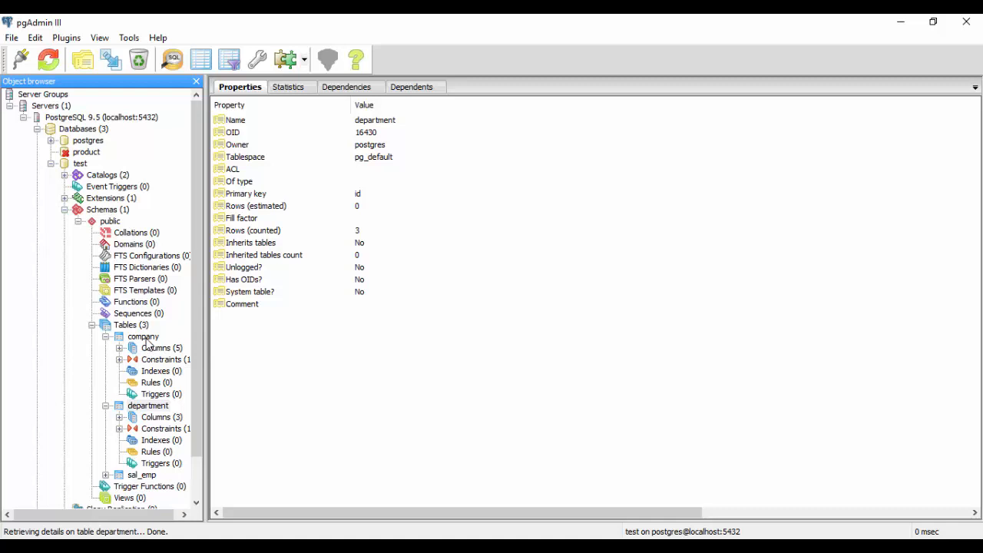
View the company table's data, showing its nine rows of employee records.
click(161, 348)
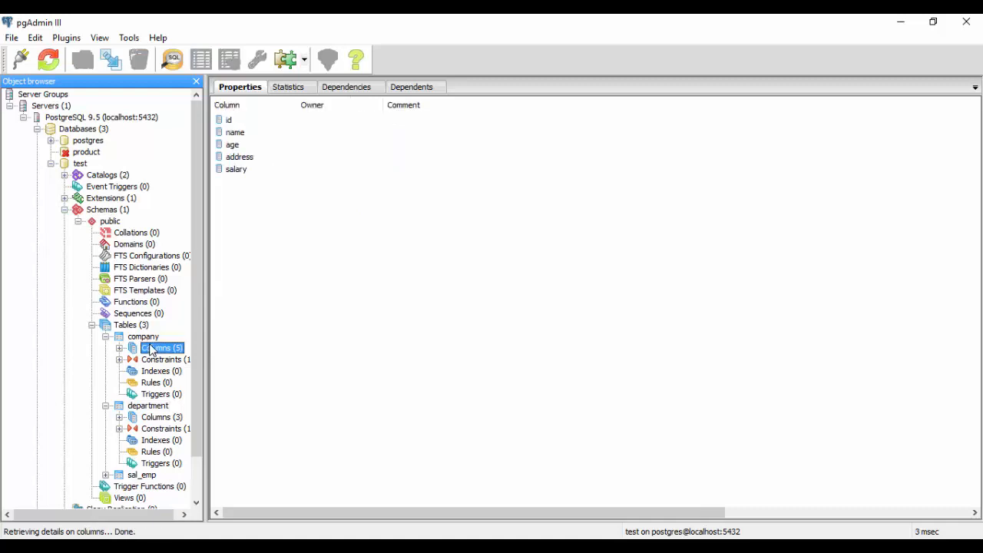
click(143, 337)
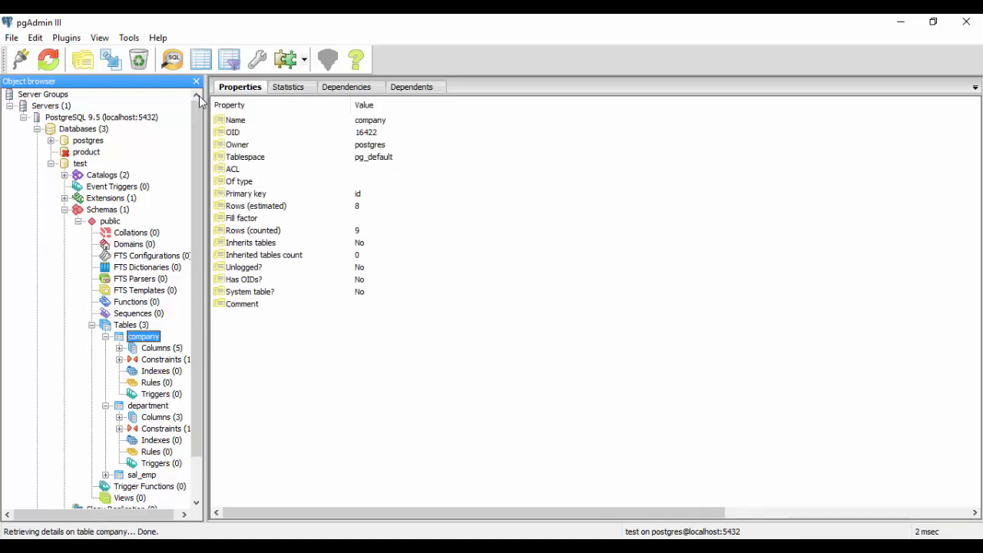
click(200, 58)
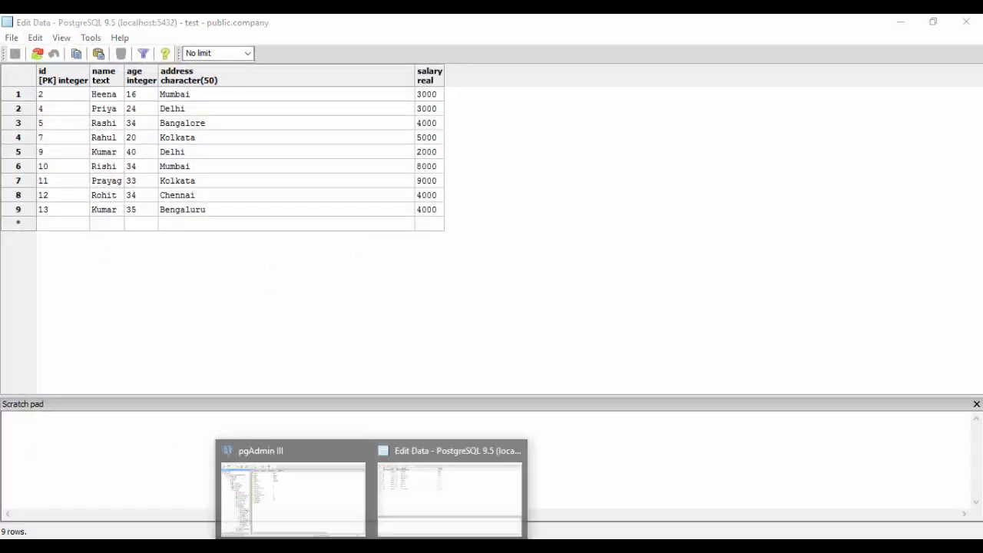
View the department table's data, showing IT Billing, Engineering and Finance.
click(292, 491)
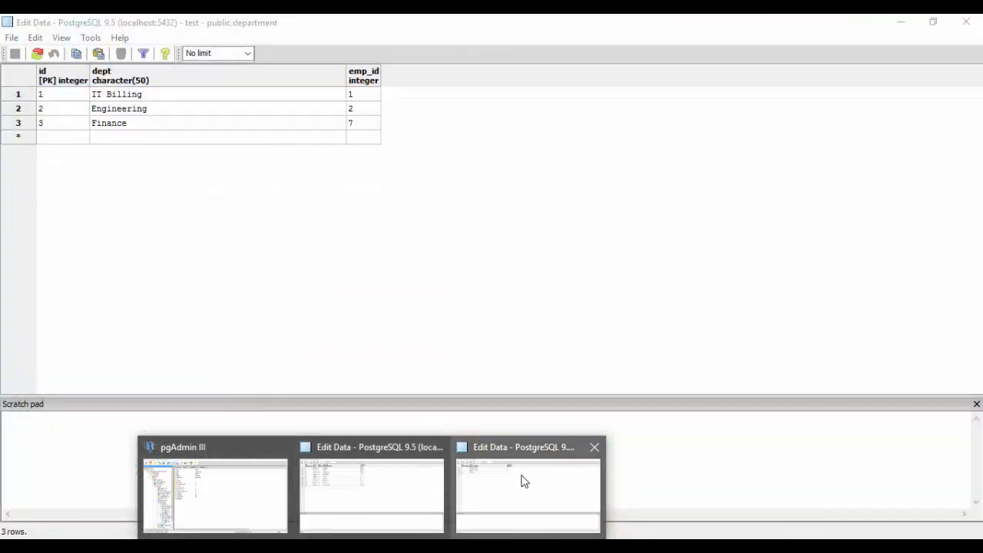
Start a new, empty SQL query editor on the test database.
click(529, 491)
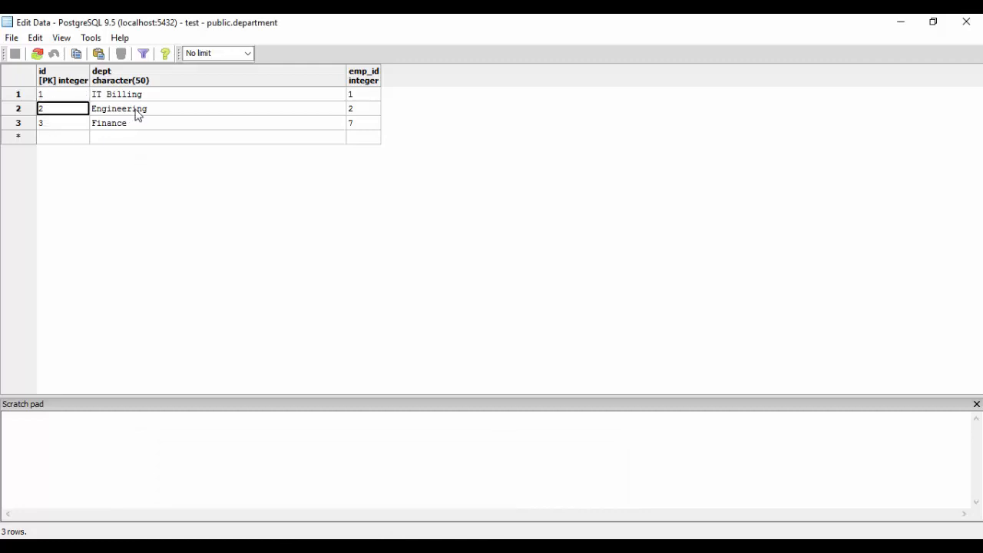
mouse_move(252, 161)
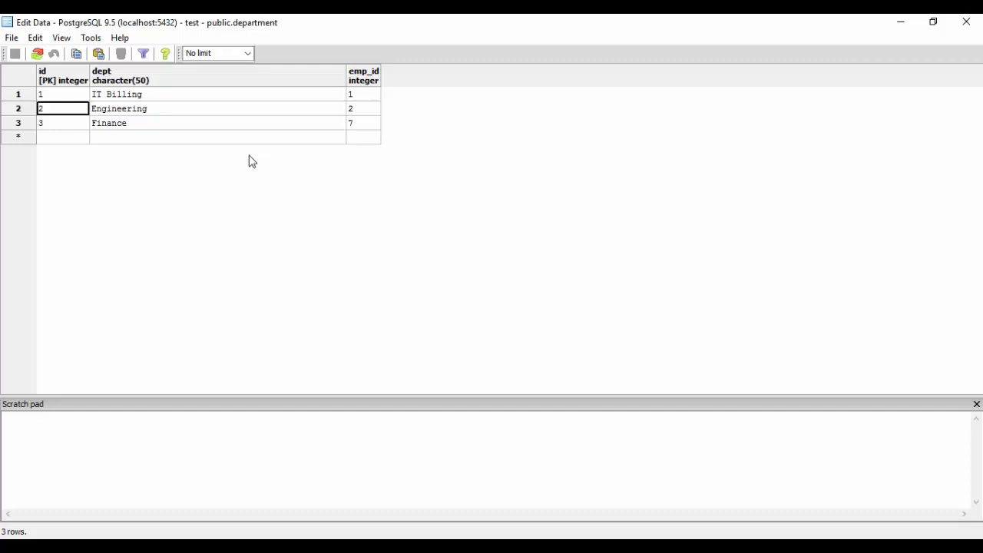
mouse_move(239, 152)
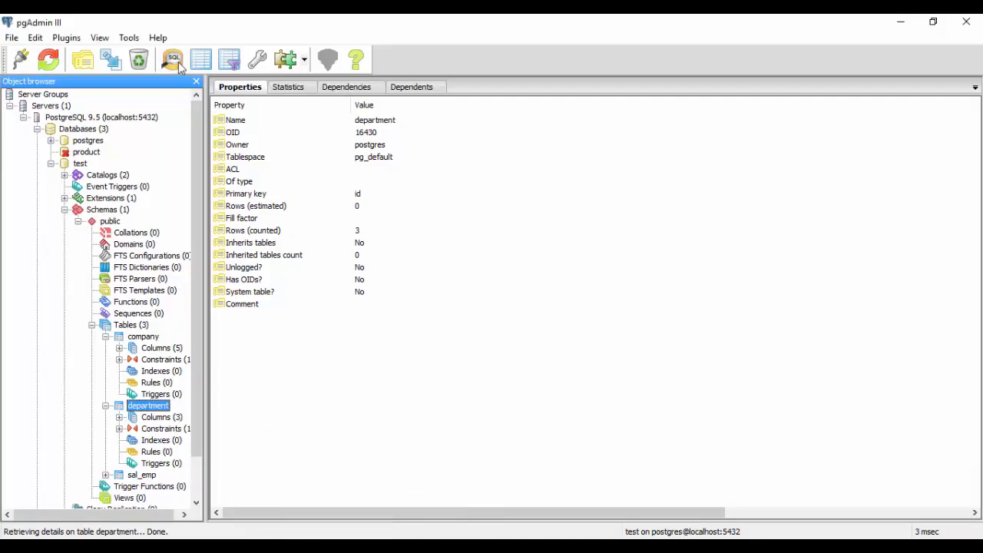
click(172, 59)
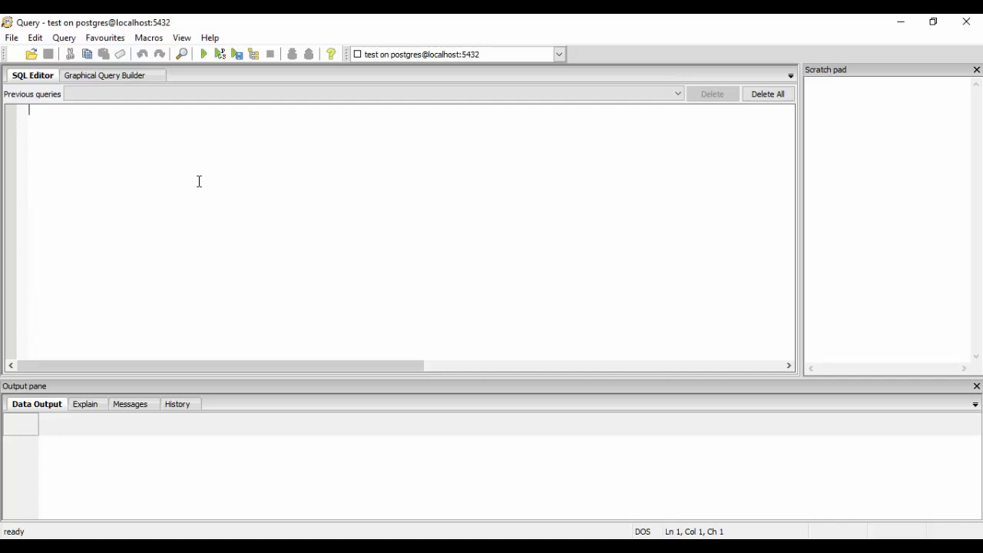
Write the query selecting name, age, address, dept from company inner join department on company.id=department.id.
text(select)
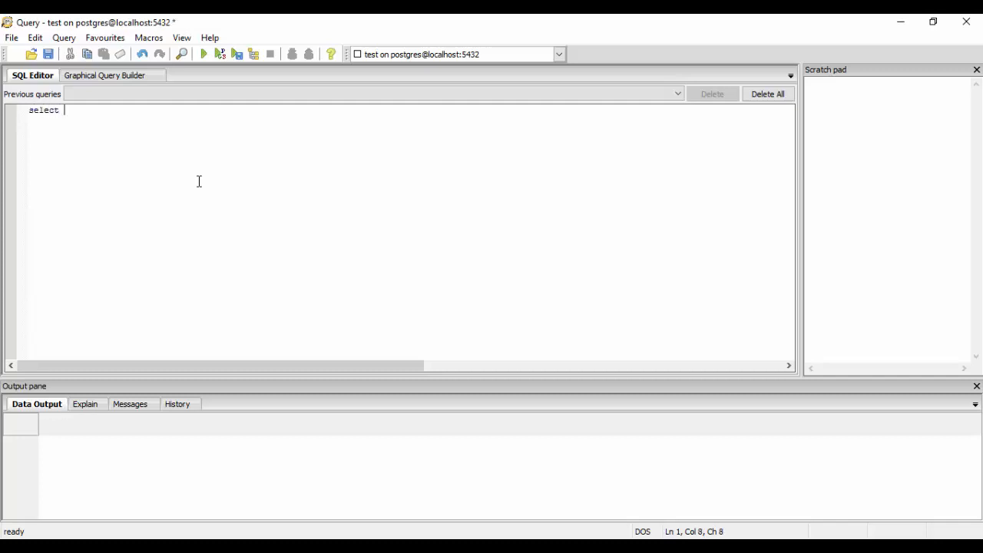
text(name)
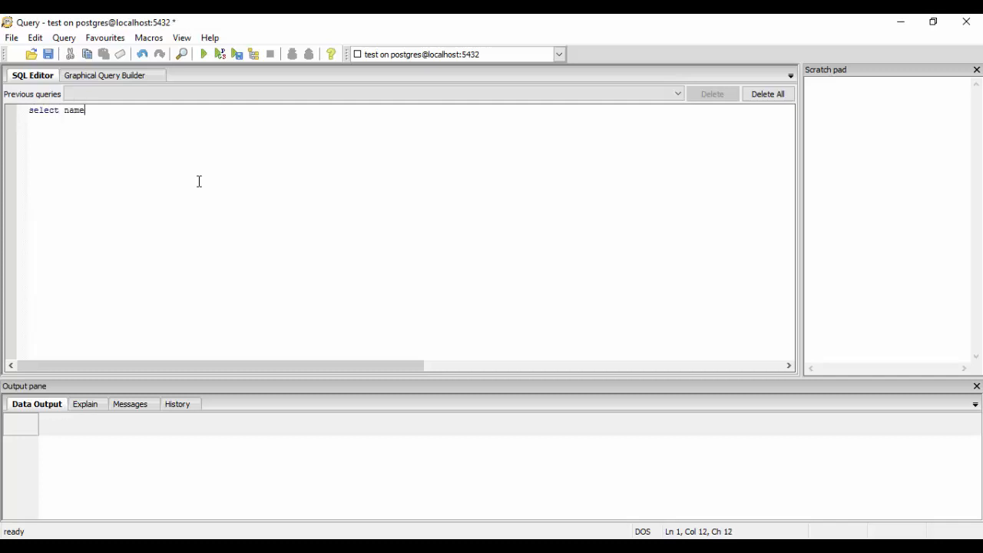
text(,age,)
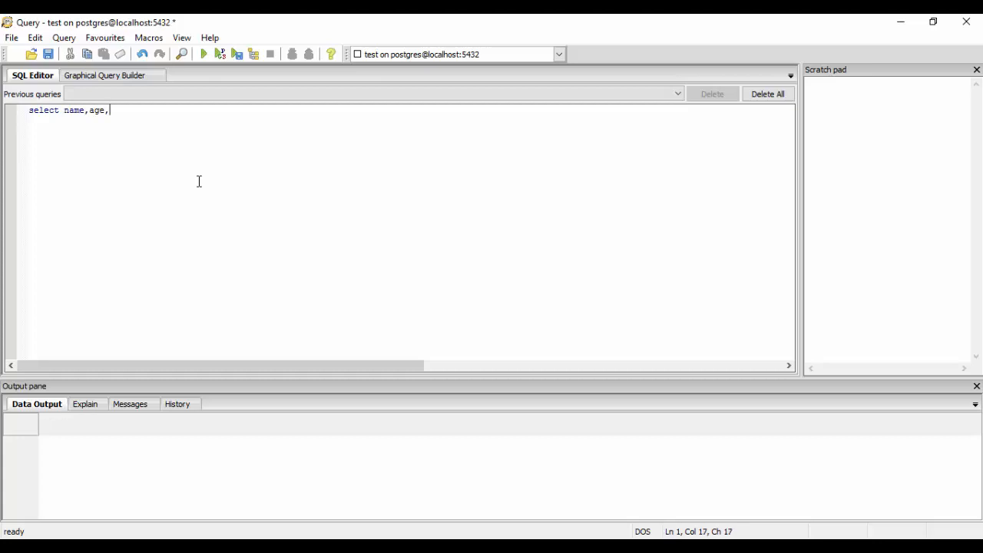
text(address)
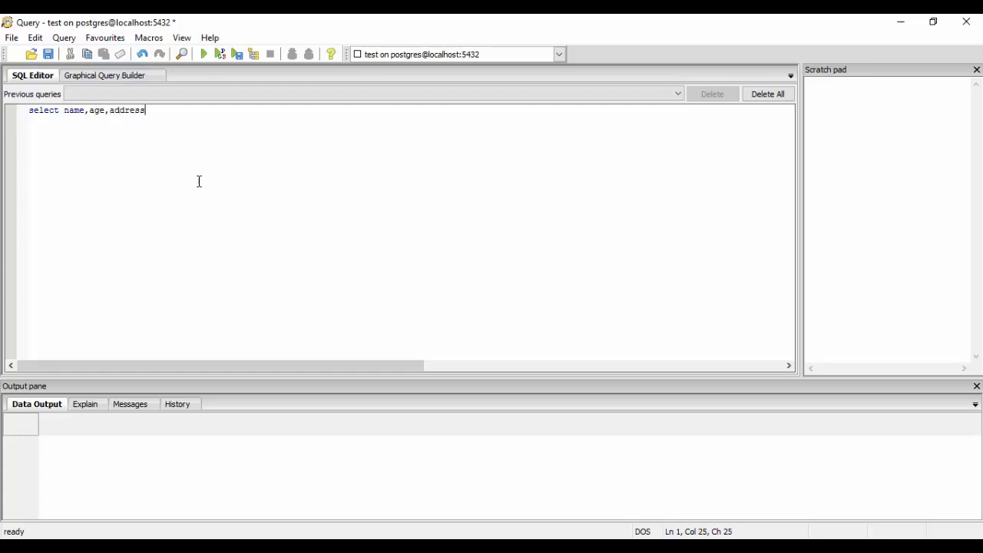
text(,dept)
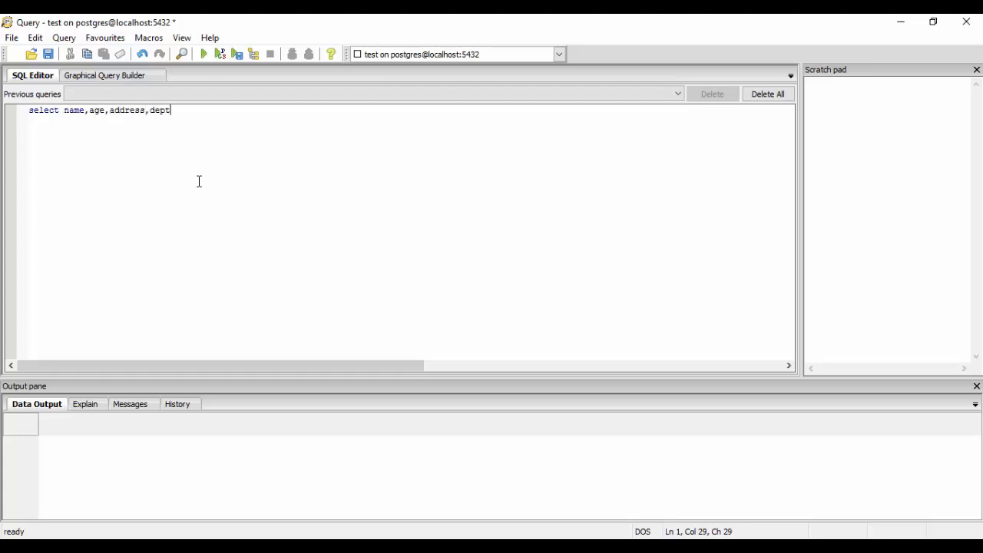
text(from)
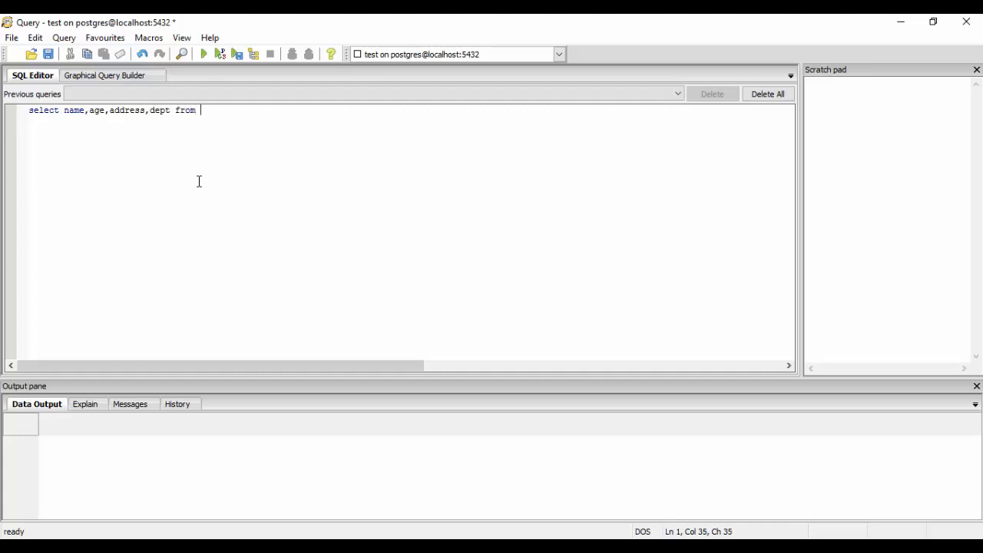
text(company)
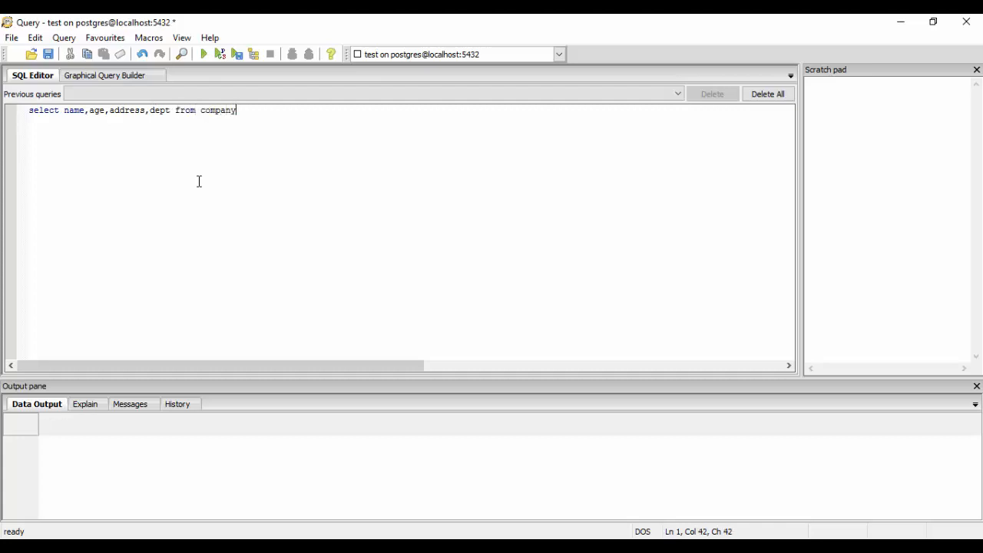
text(inn)
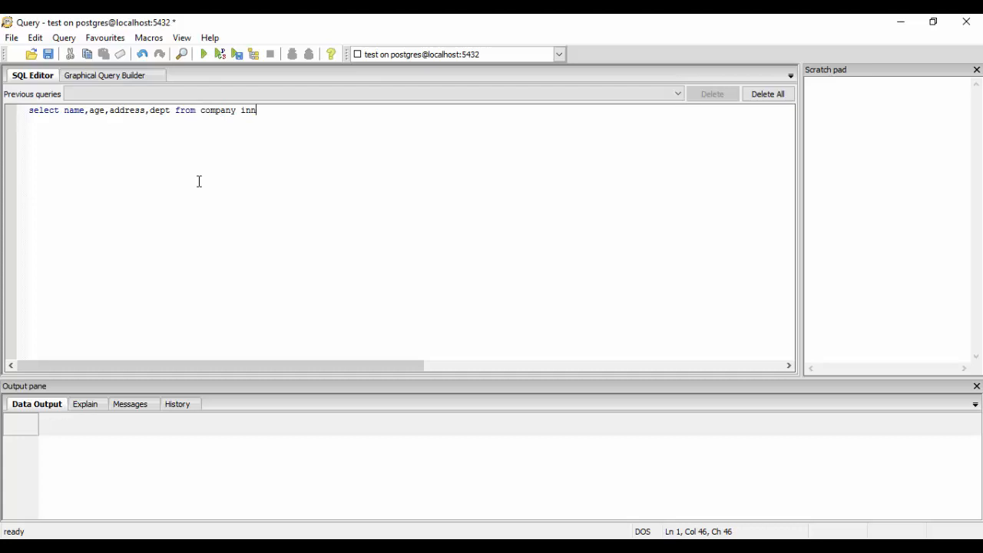
text(er join)
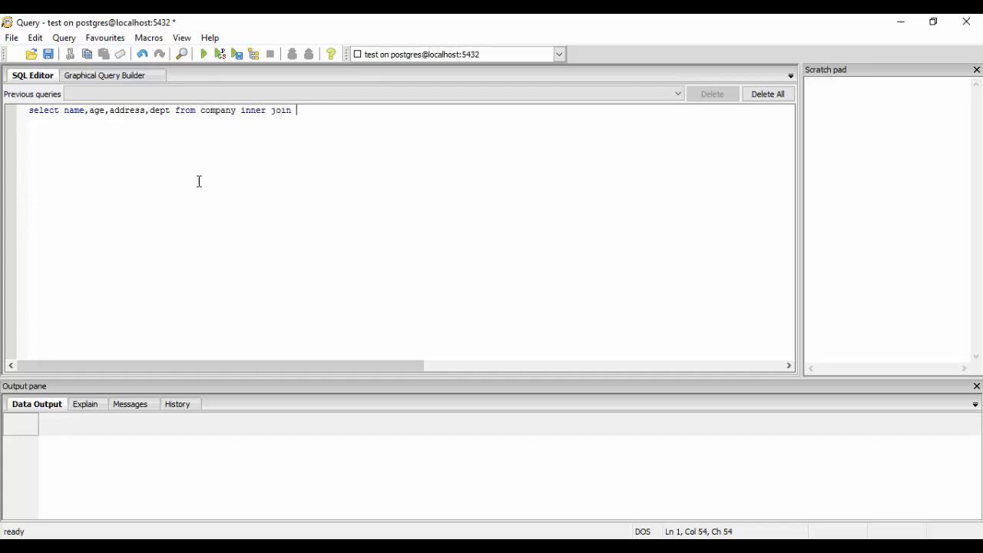
text(depa)
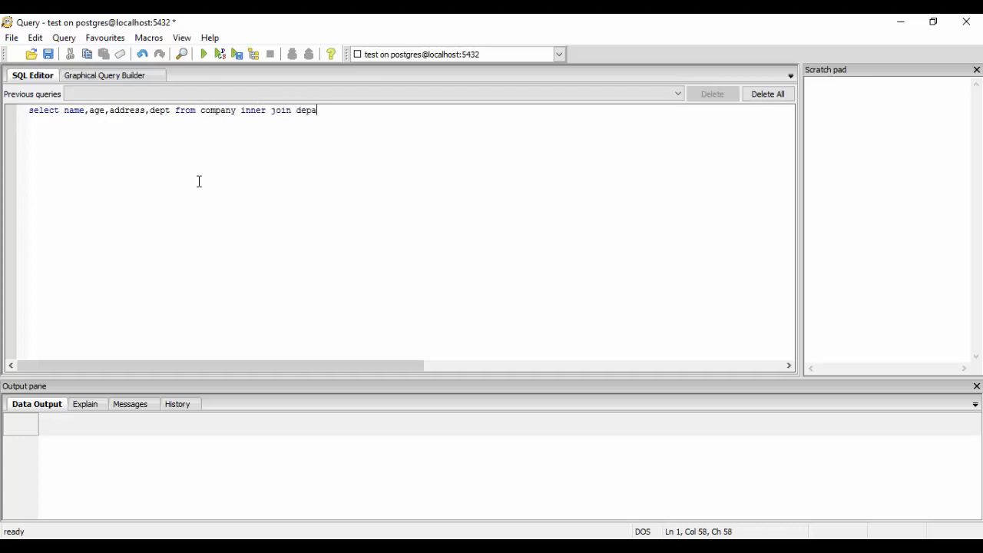
text(rtment)
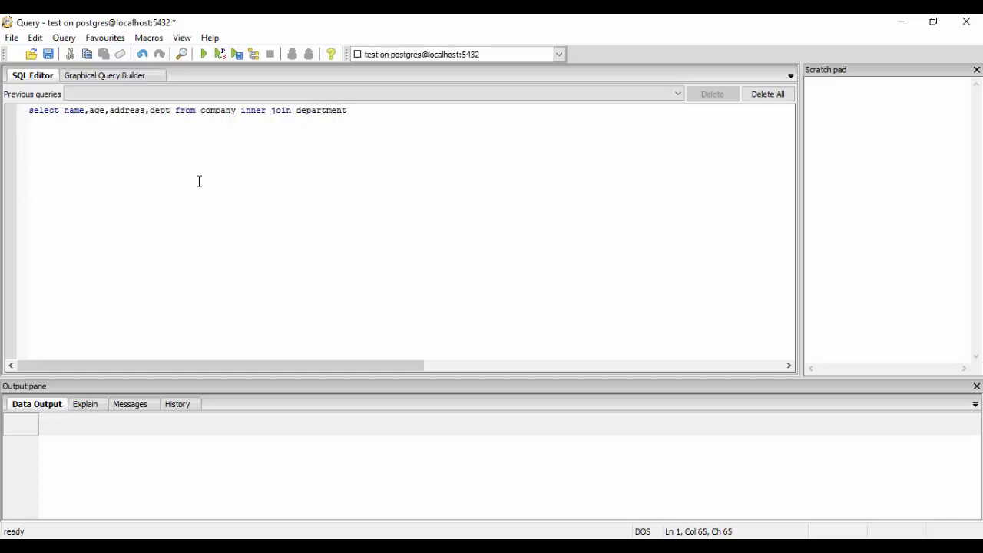
text(on)
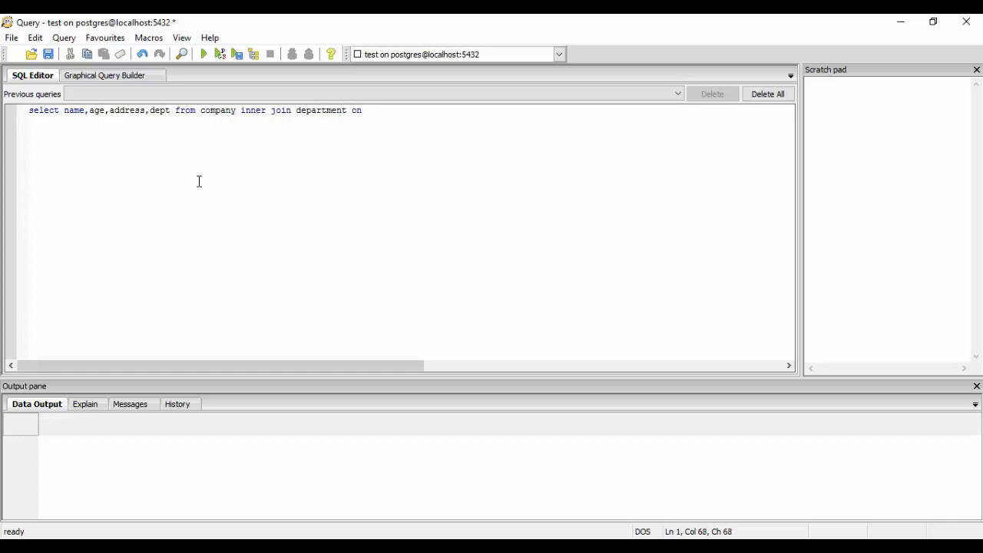
text(company.)
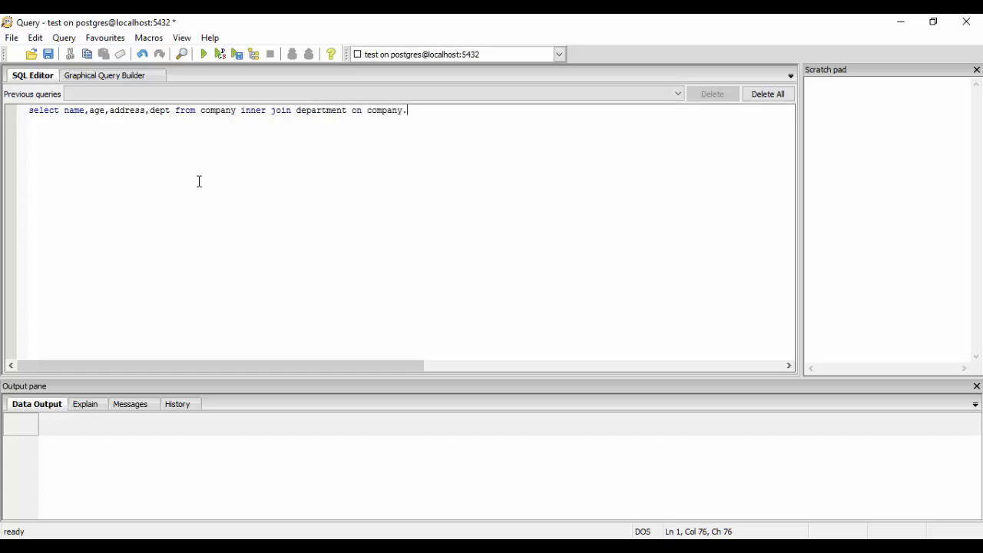
text(id=)
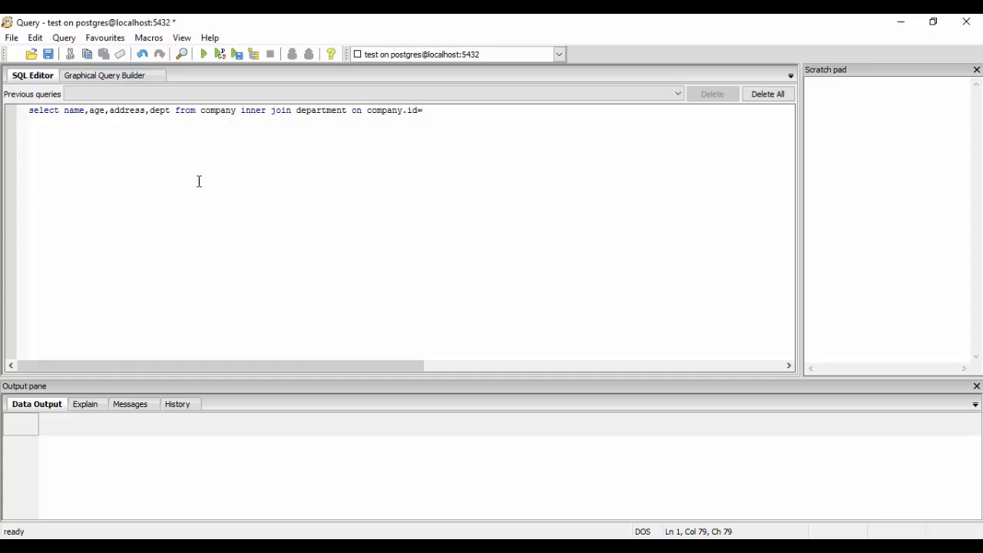
text(depart)
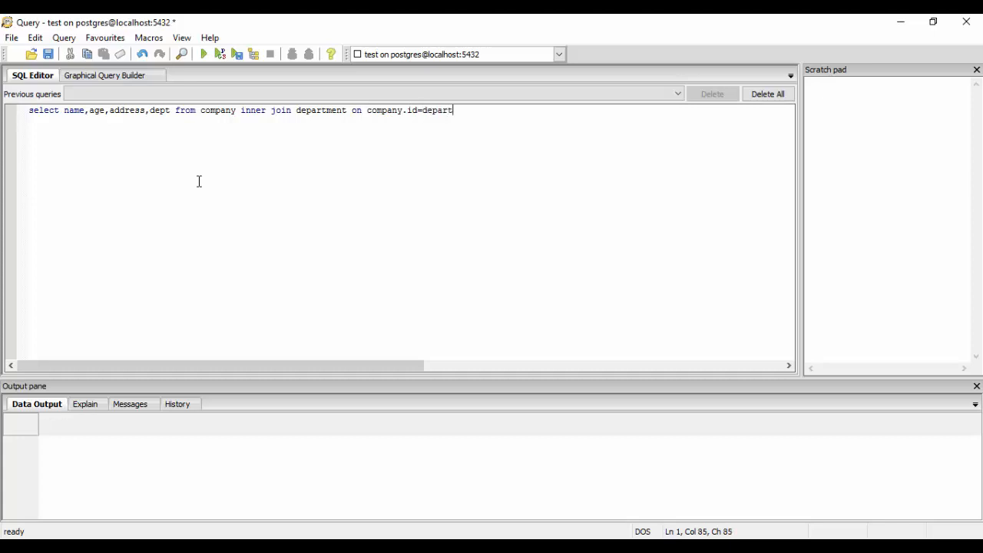
text(ment.id)
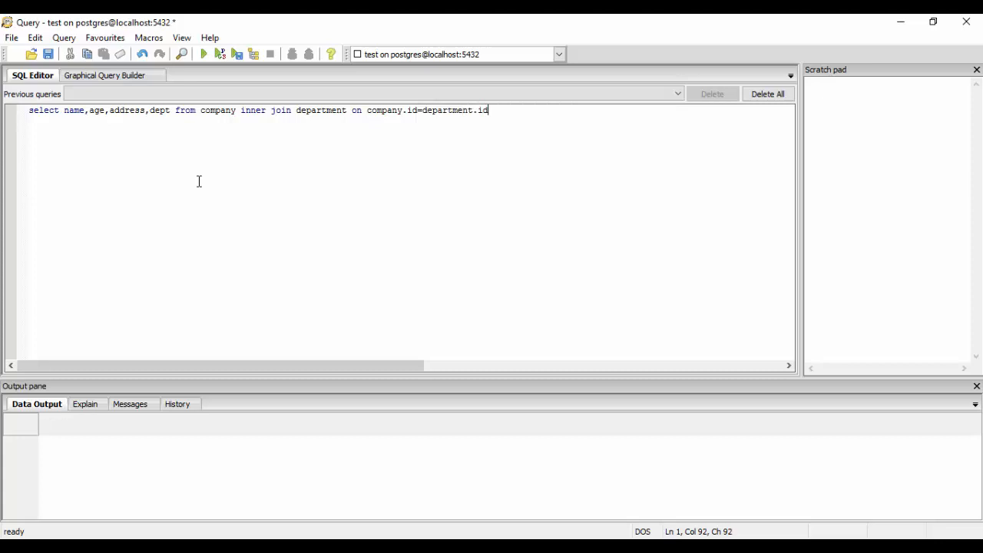
Review the join condition and run the query, returning one Engineering row for Beena.
double_click(376, 111)
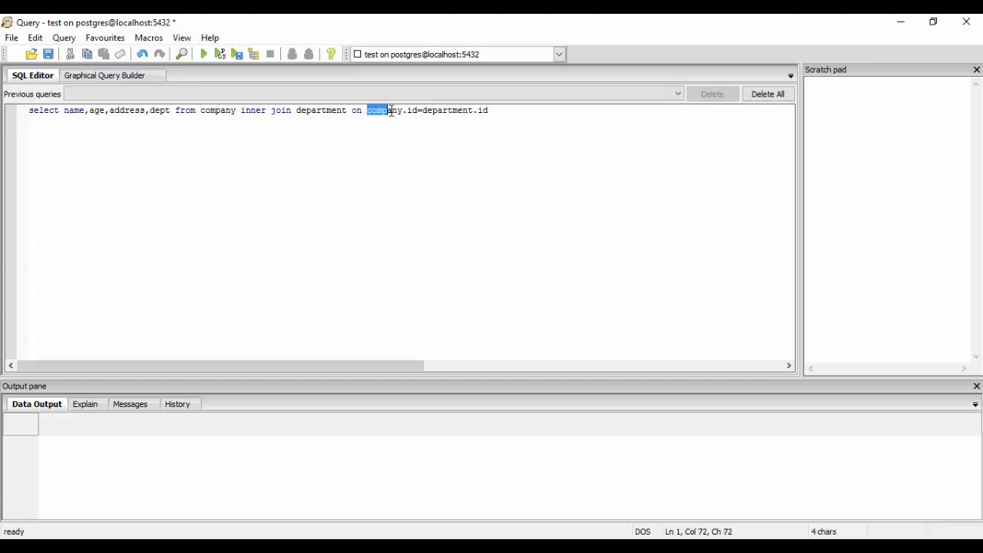
drag(367, 110, 418, 110)
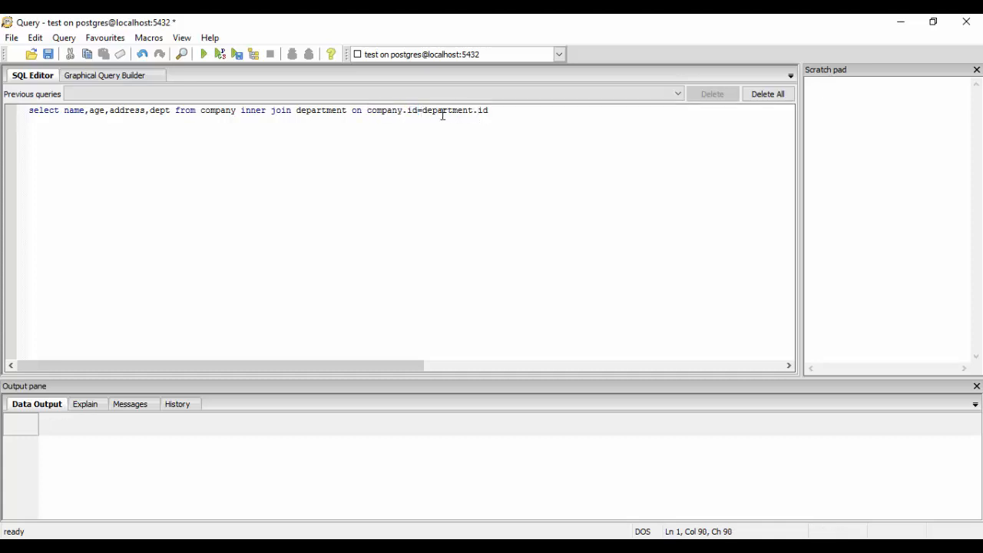
click(421, 110)
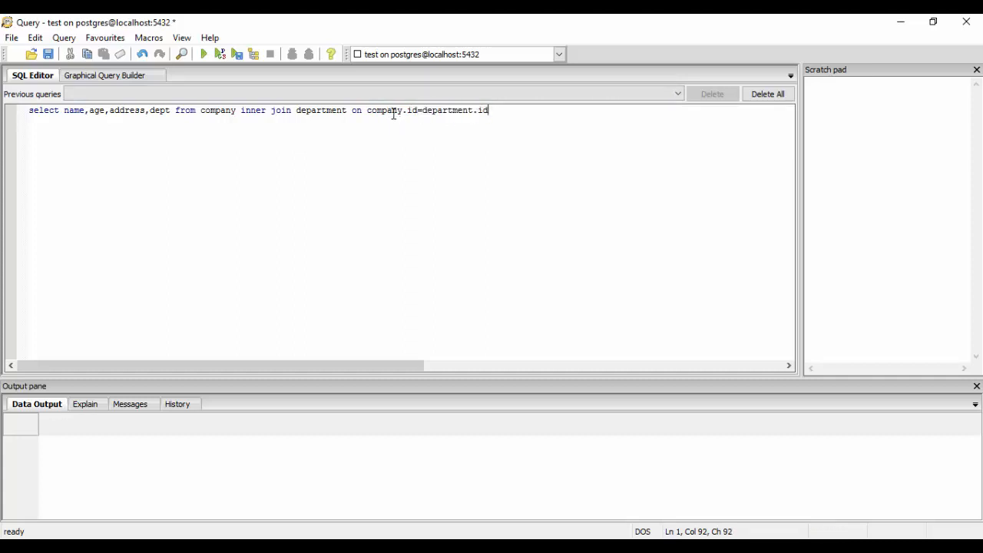
key(ctrl+a)
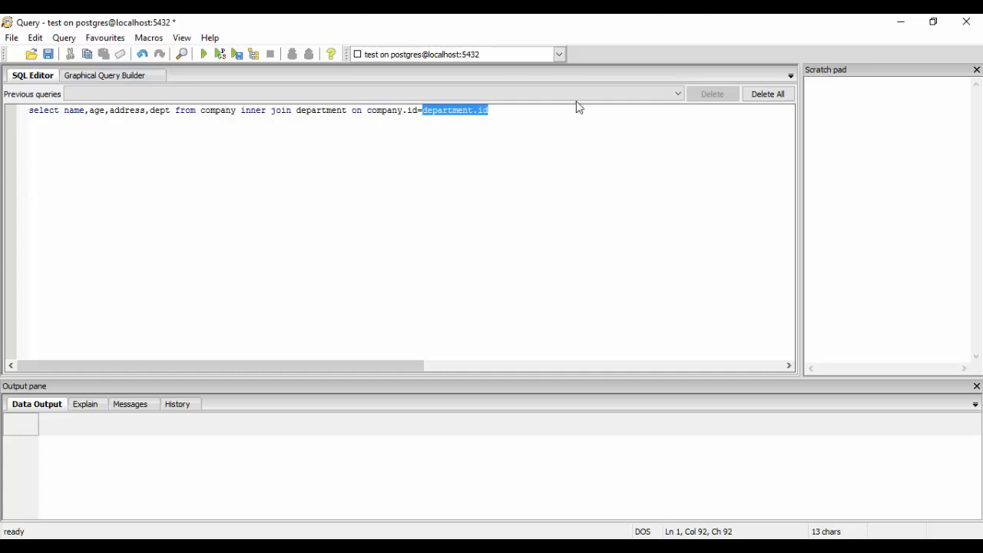
double_click(268, 111)
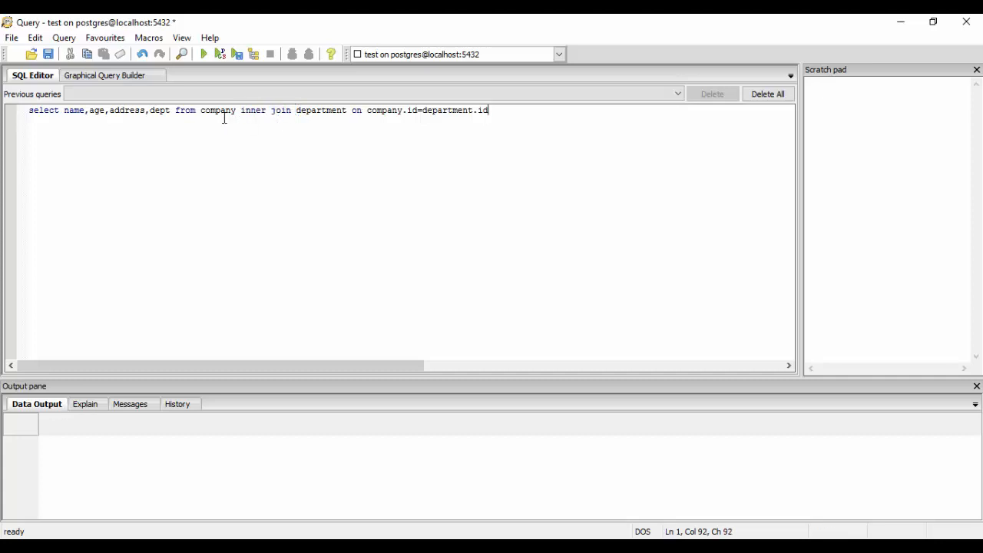
double_click(213, 111)
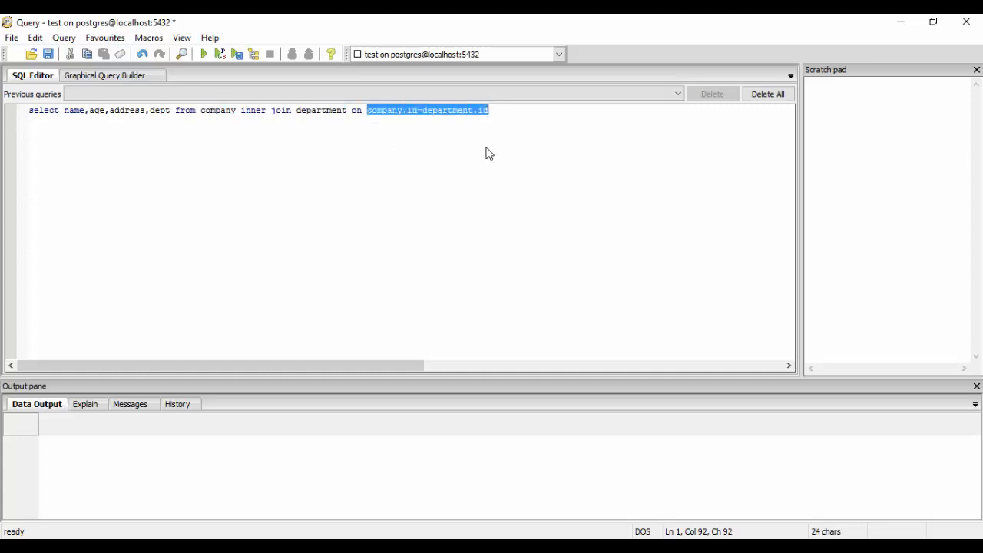
click(203, 54)
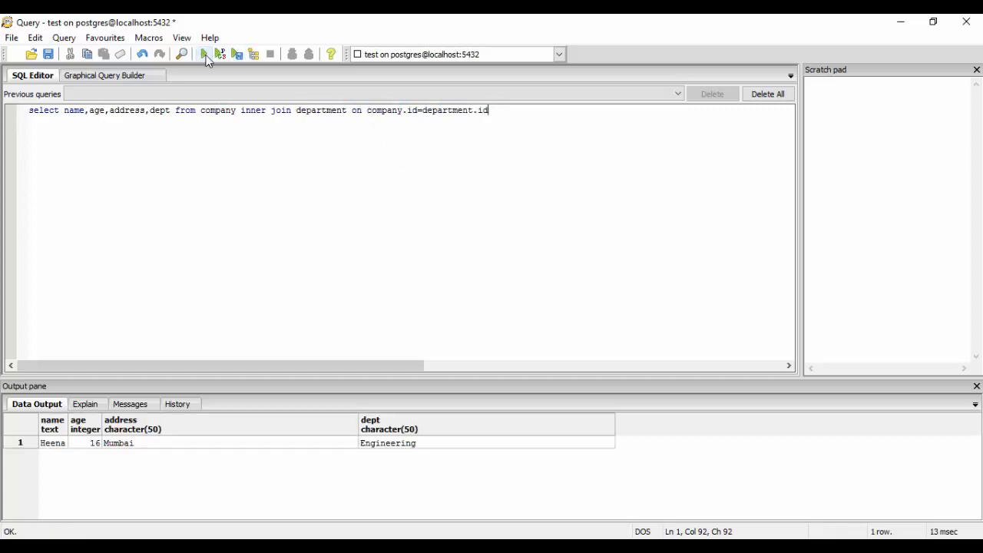
mouse_move(333, 461)
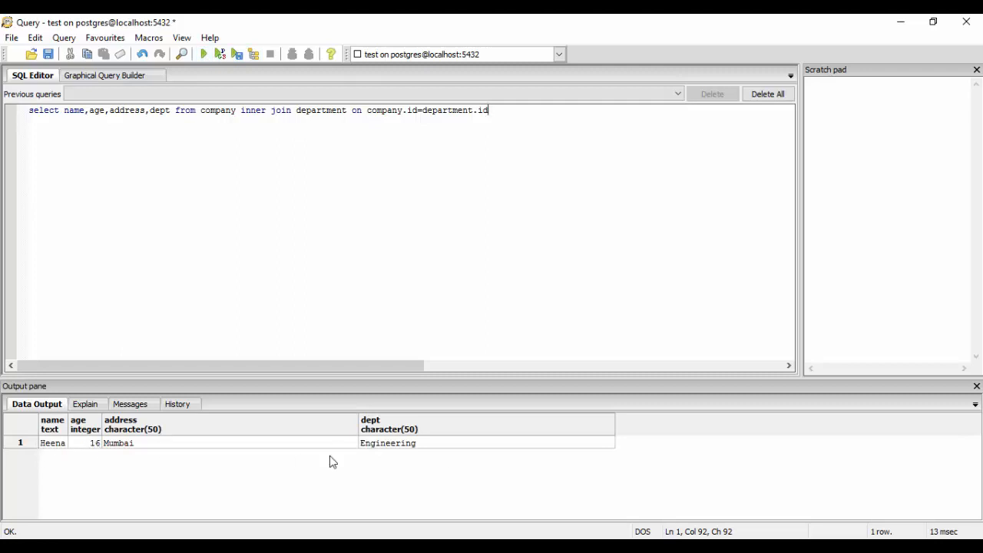
mouse_move(387, 495)
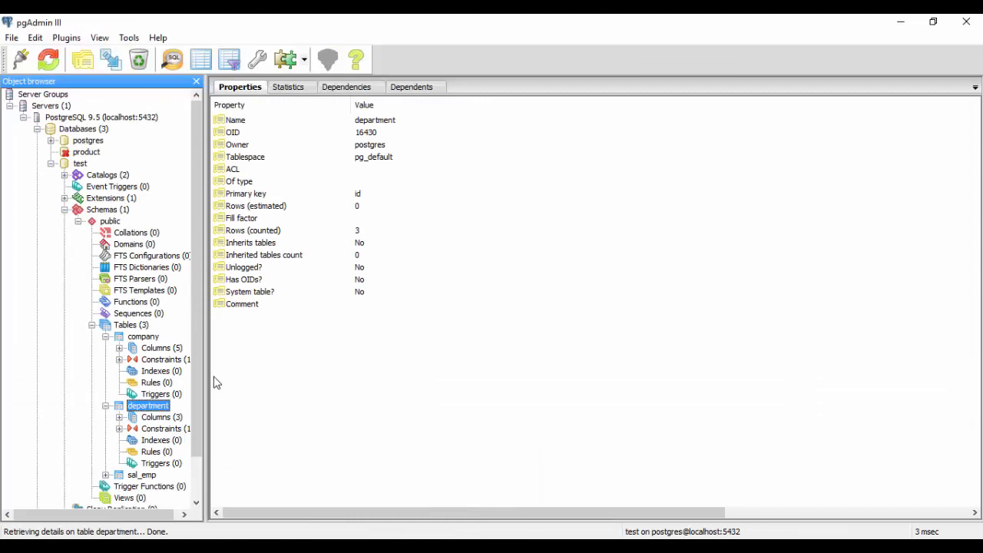
click(143, 337)
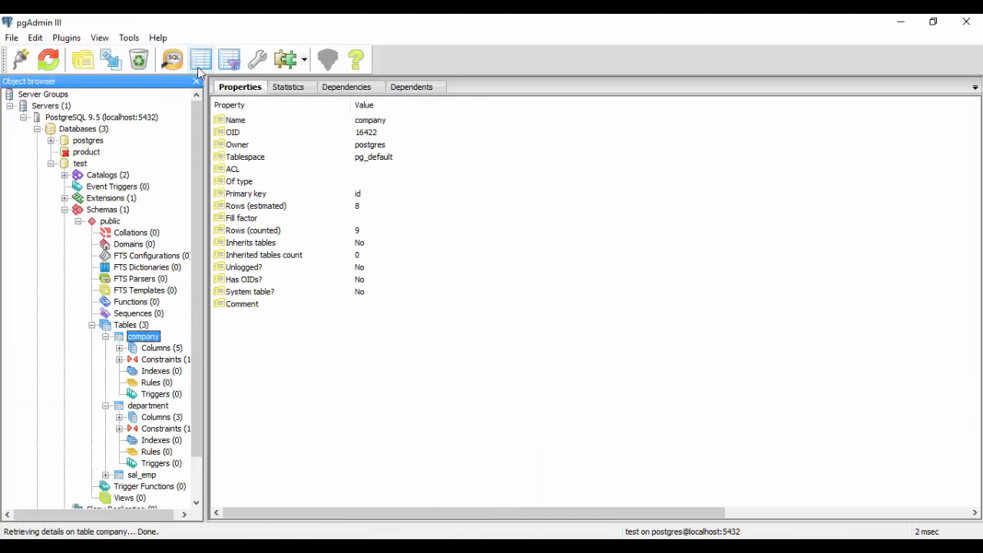
click(228, 58)
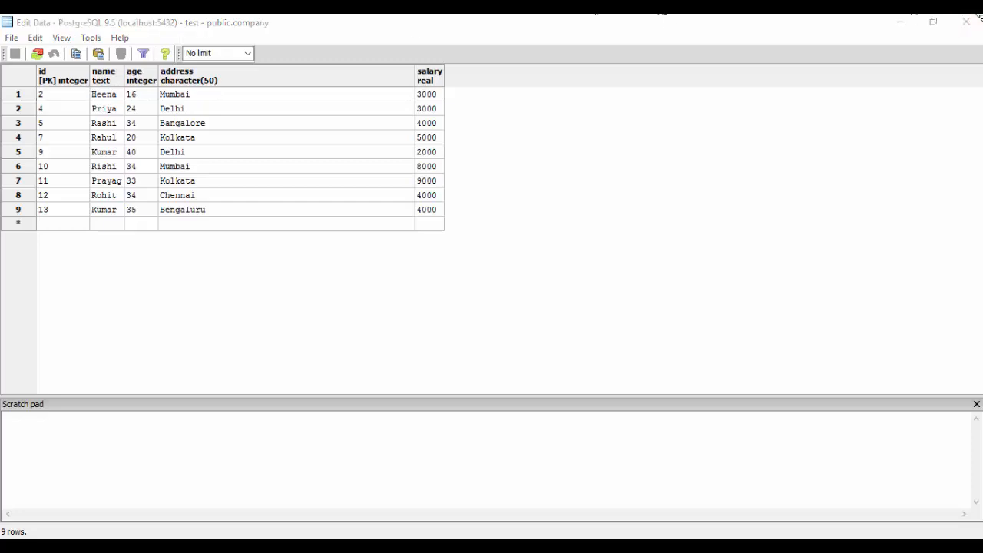
click(967, 21)
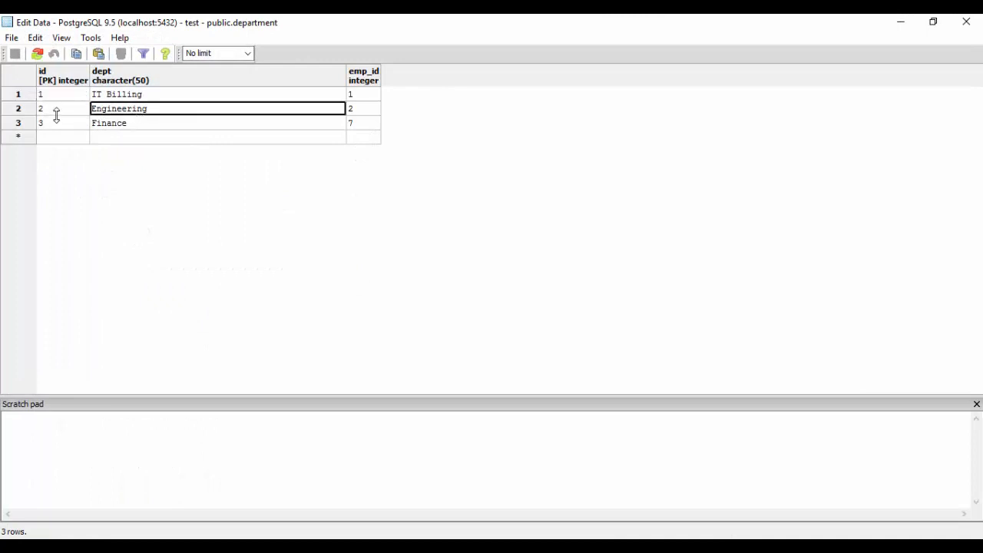
click(61, 108)
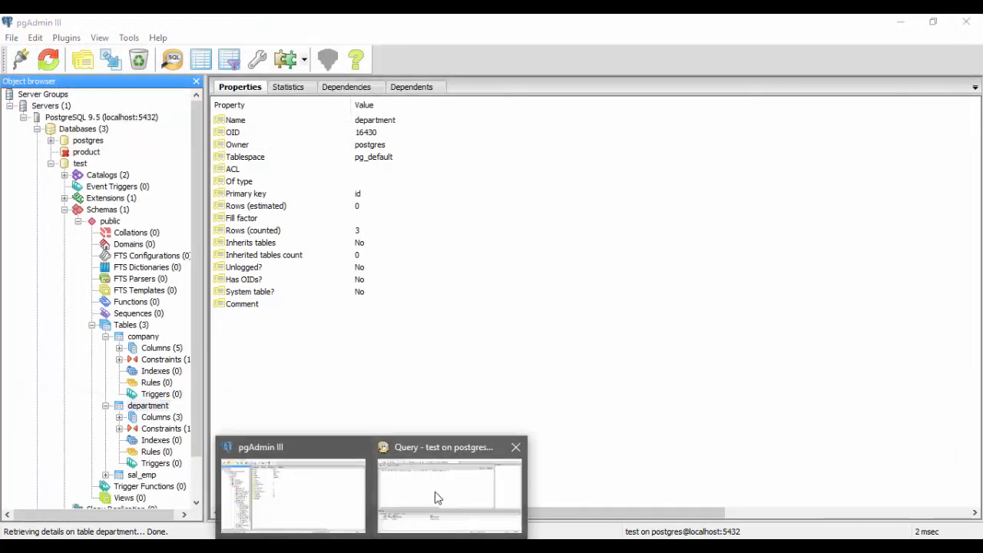
Replace the inner join clause so the query reads from company c, department.
click(449, 492)
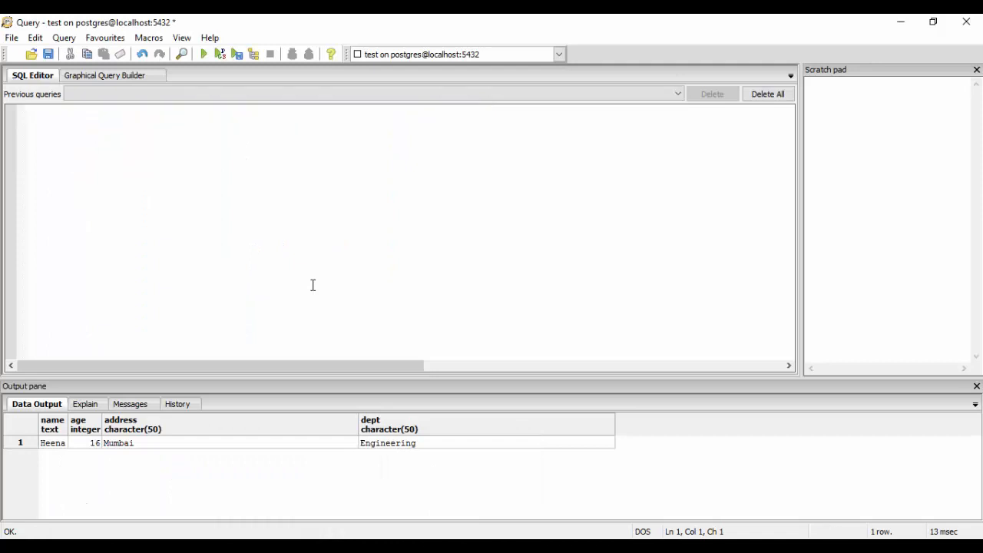
text(select name,age,address,dept from company inner join department on company.id=department.id)
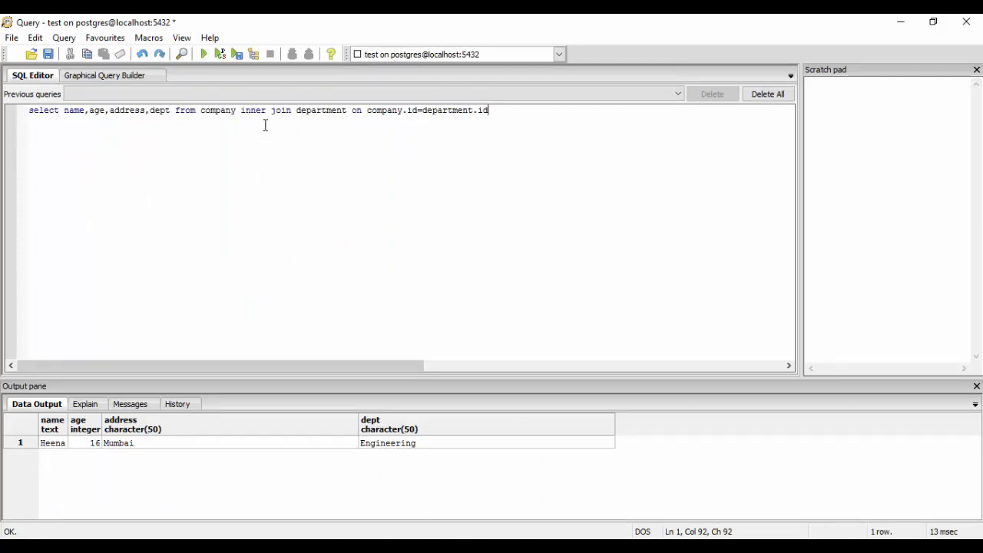
click(206, 110)
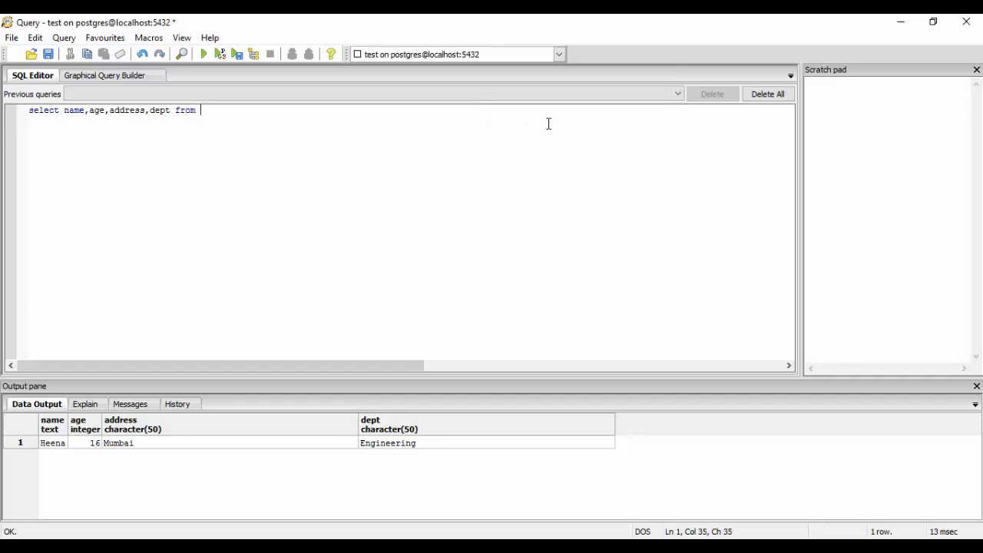
text(com)
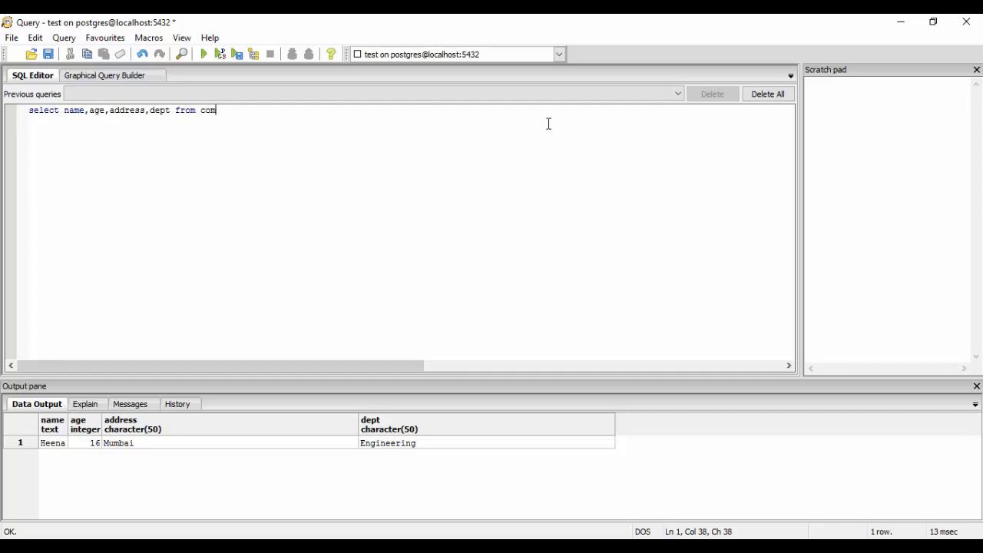
text(pany c)
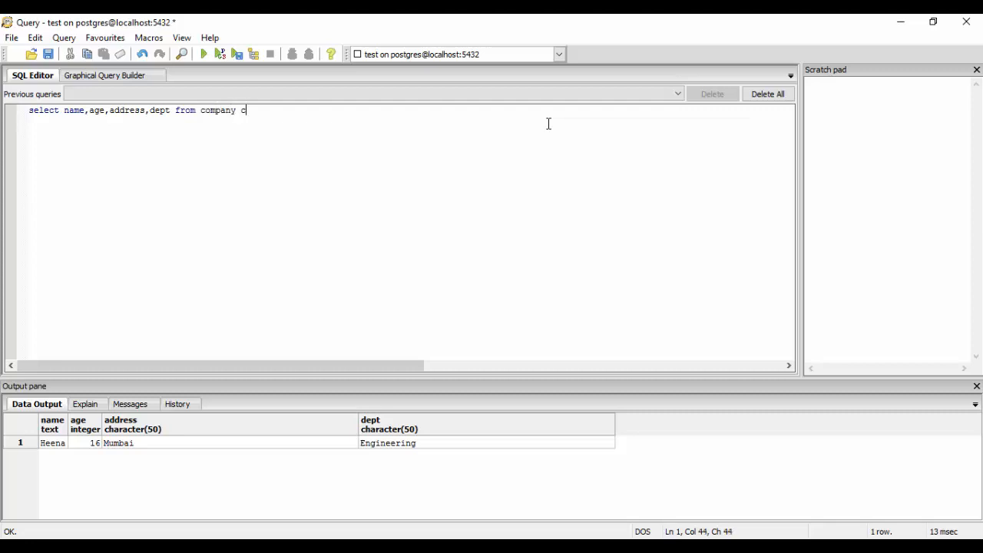
text(,)
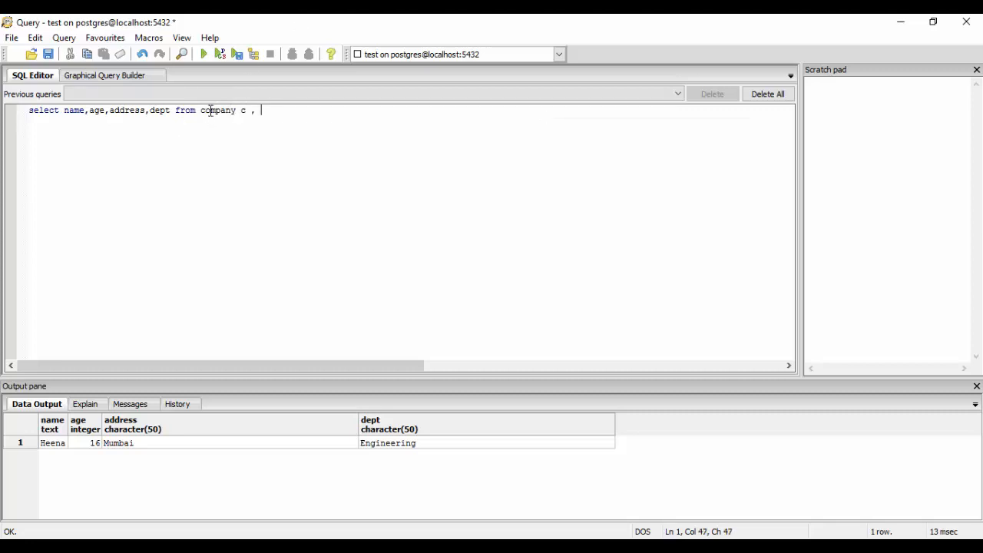
double_click(222, 111)
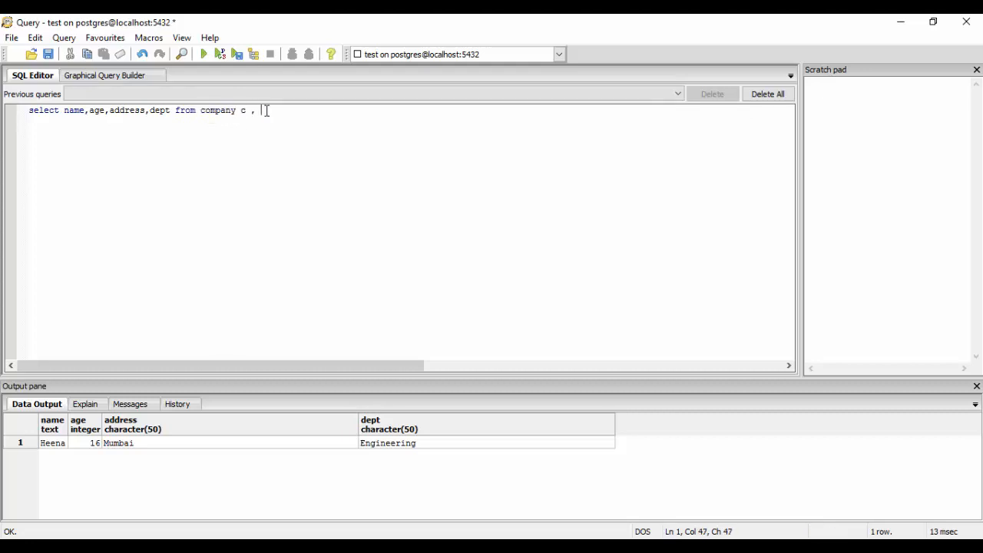
Alias department as d and add the condition where c.id=d.id.
text(department)
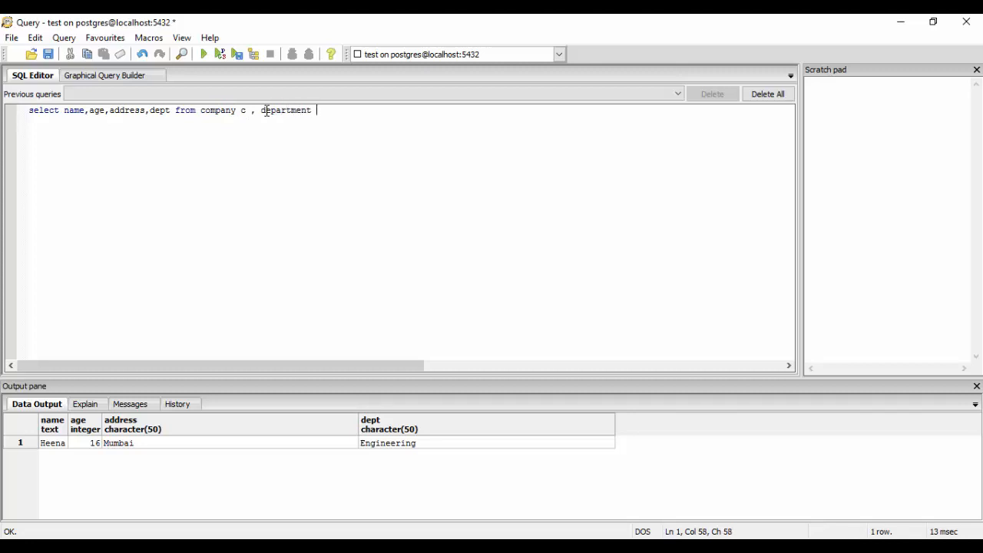
text(d)
text(where c.i)
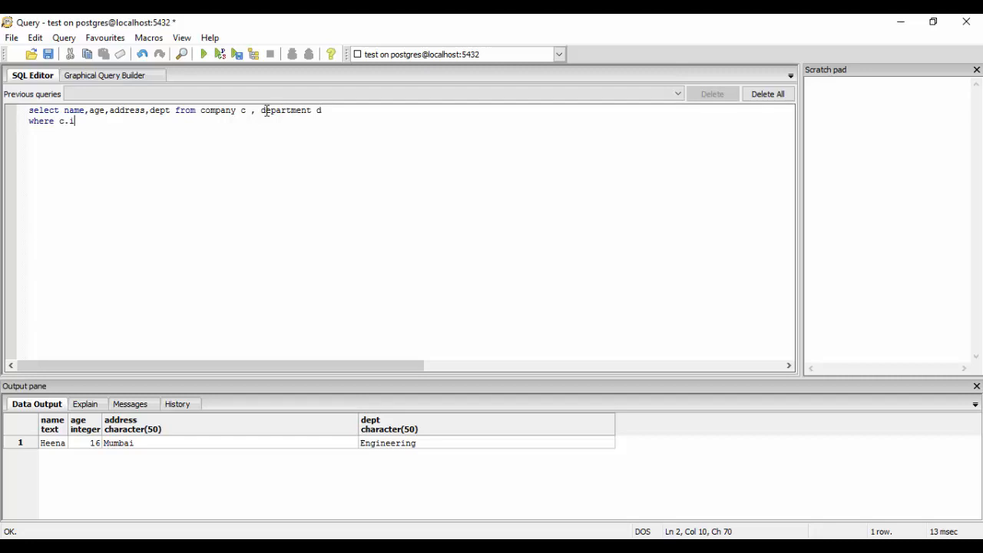
text(d=d.id)
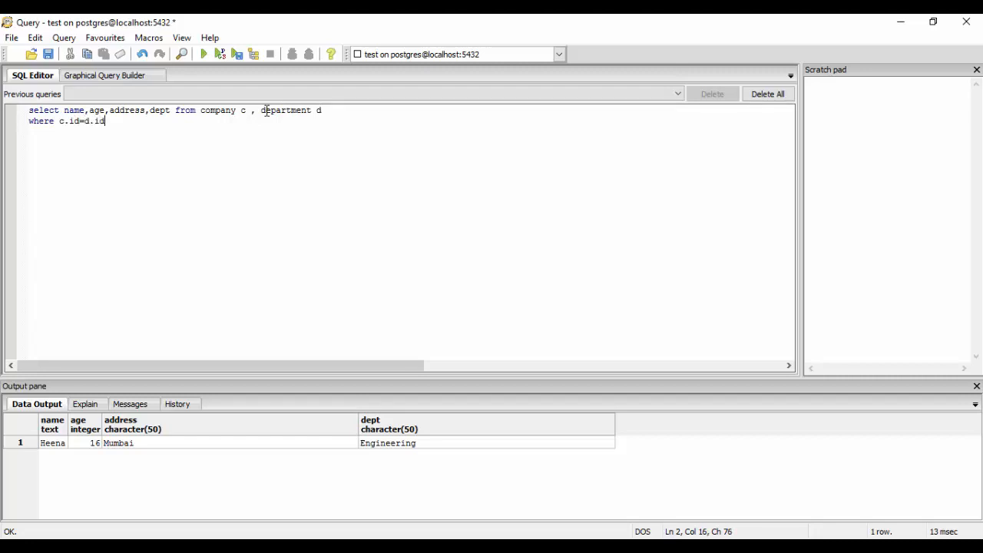
mouse_move(71, 147)
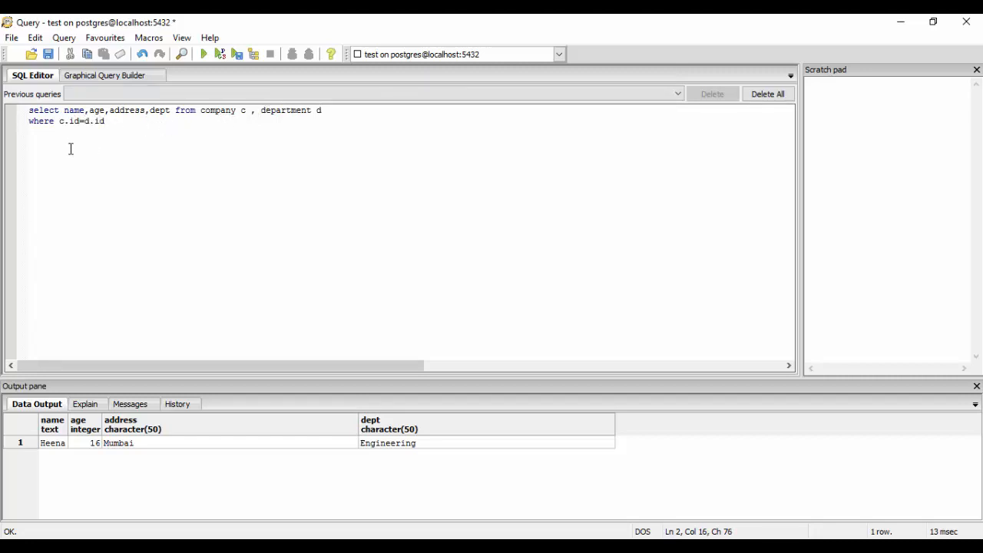
double_click(216, 110)
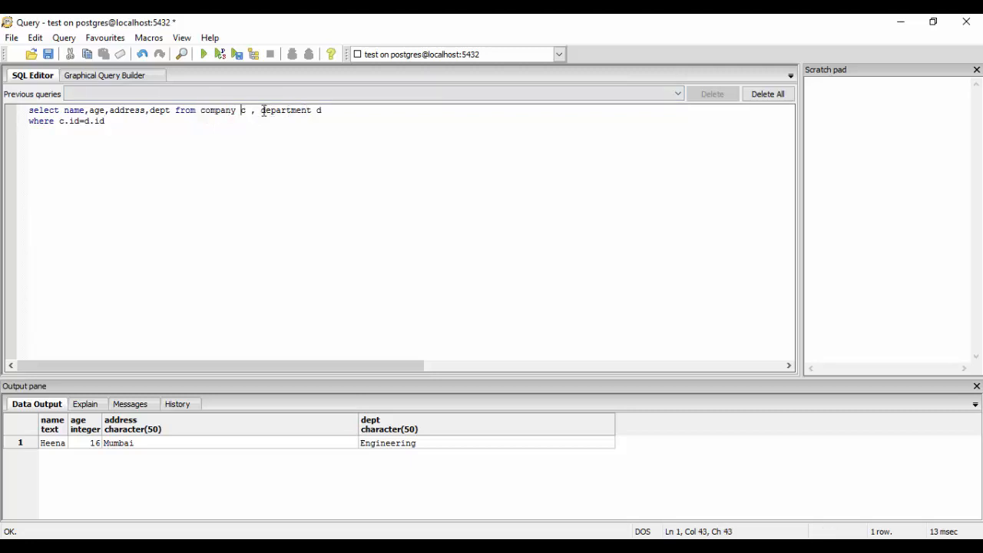
click(105, 120)
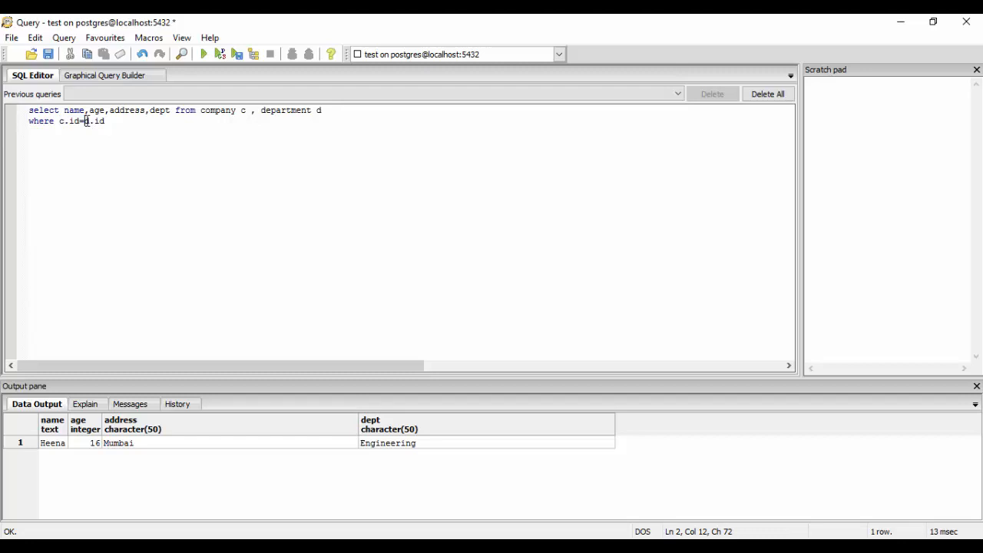
mouse_move(133, 460)
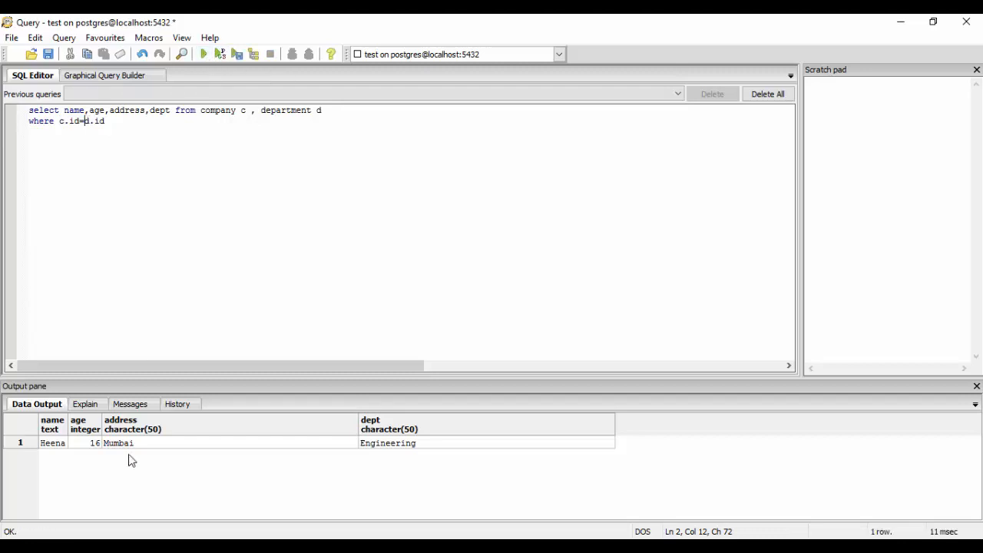
mouse_move(174, 182)
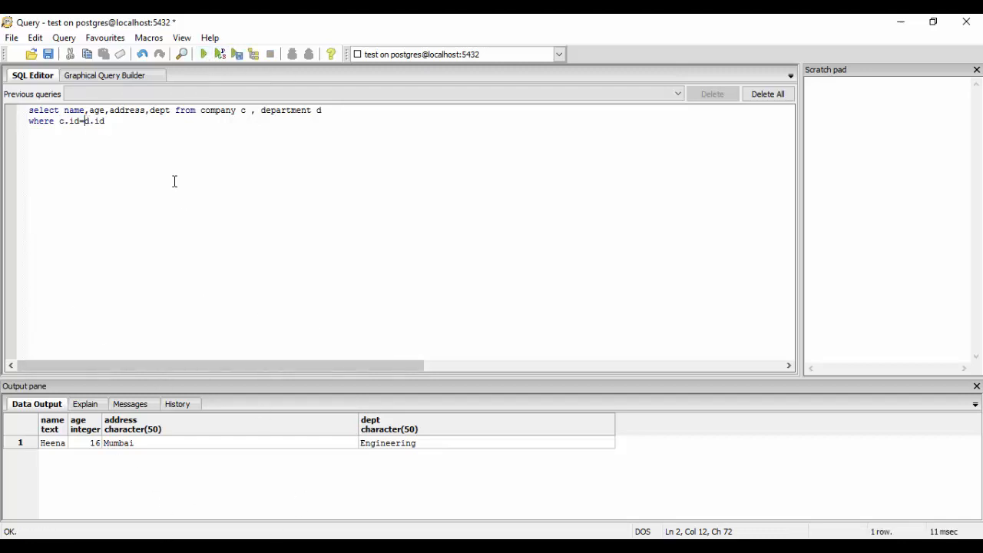